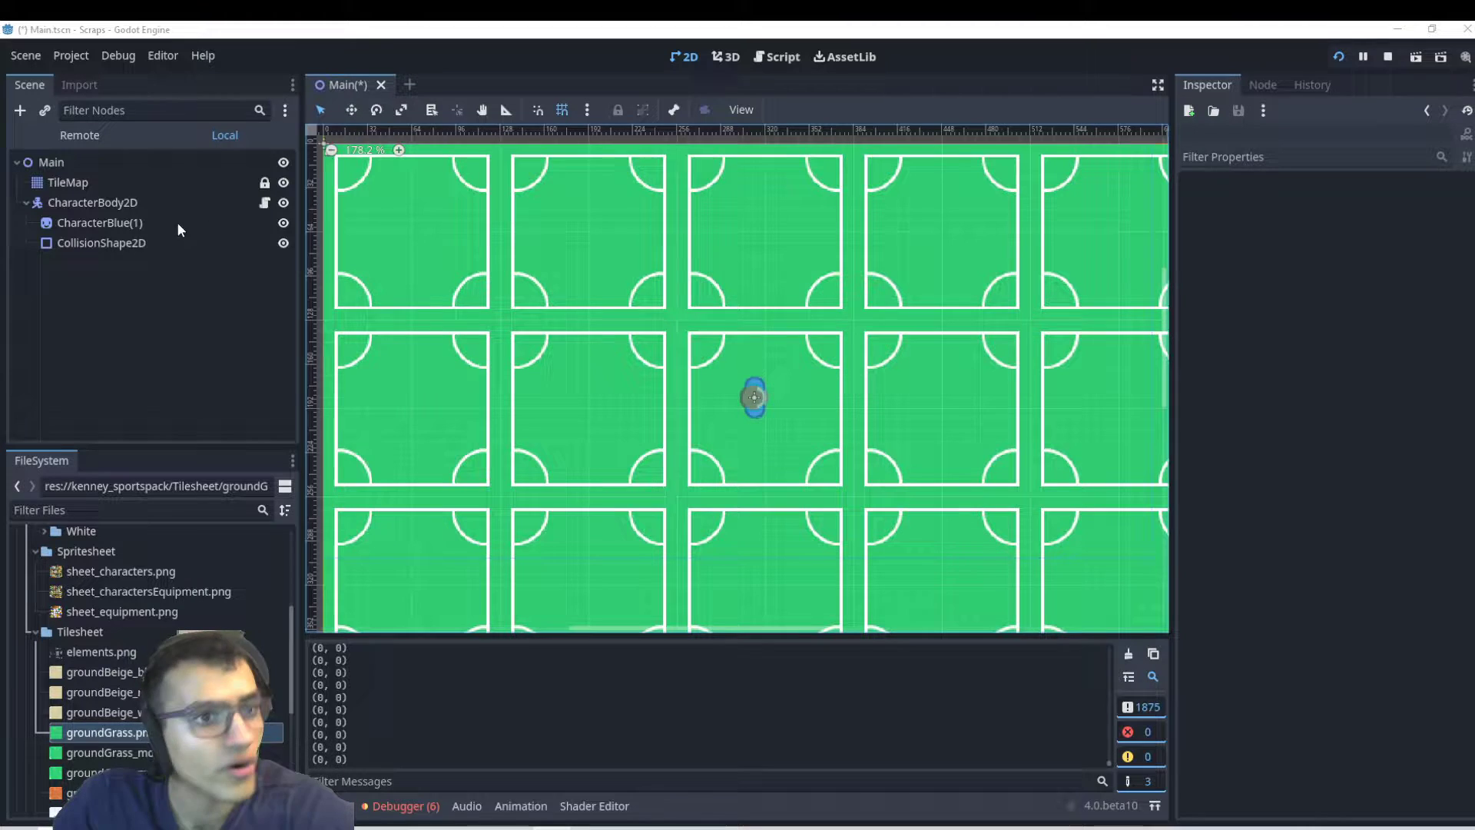
Select the CharacterBody2D node in the Scene dock to show its properties
click(93, 203)
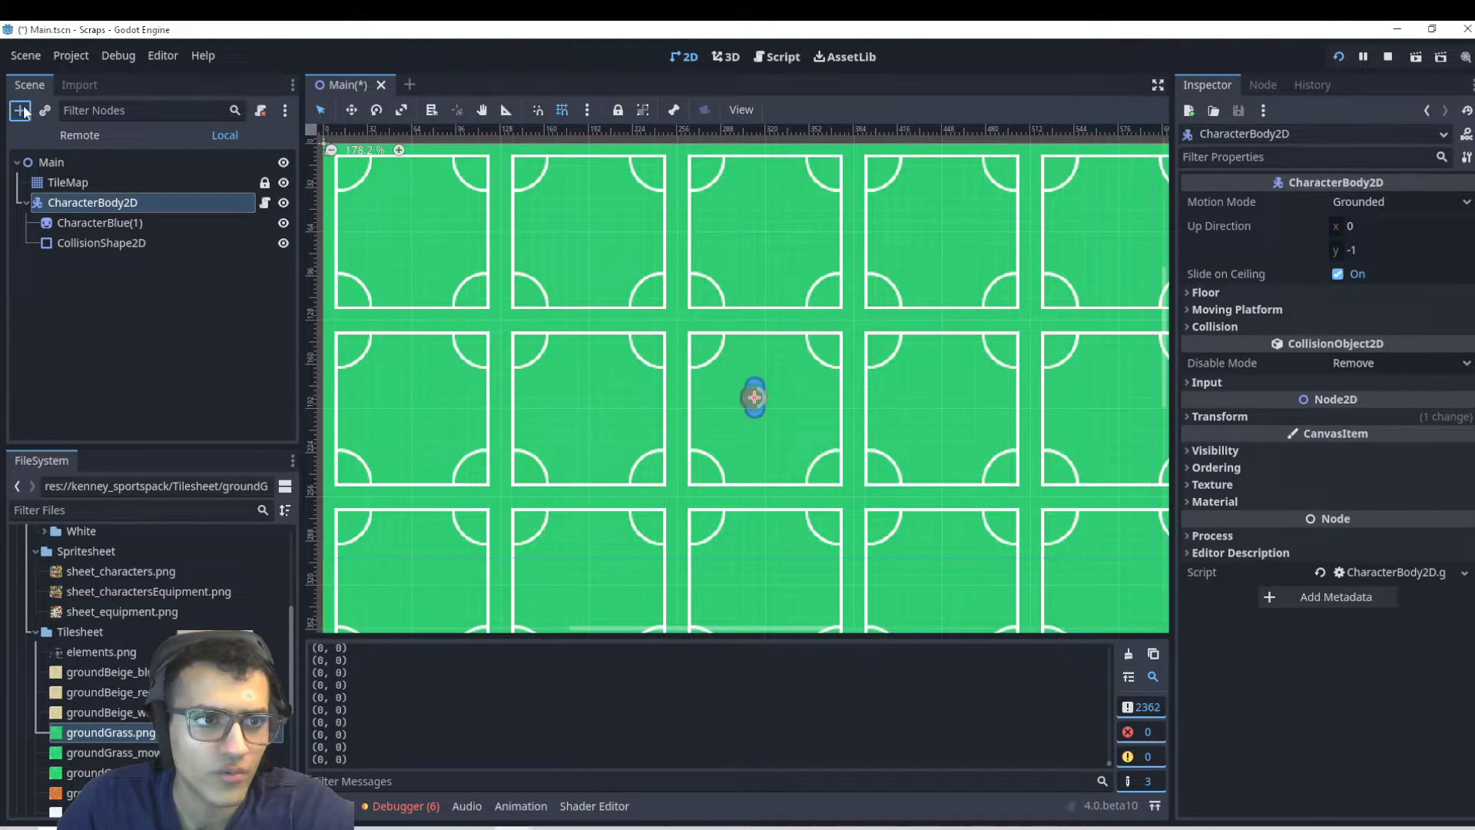
Add a Marker2D child to CharacterBody2D and reparent the CharacterBlue(1) sprite under it
click(19, 111)
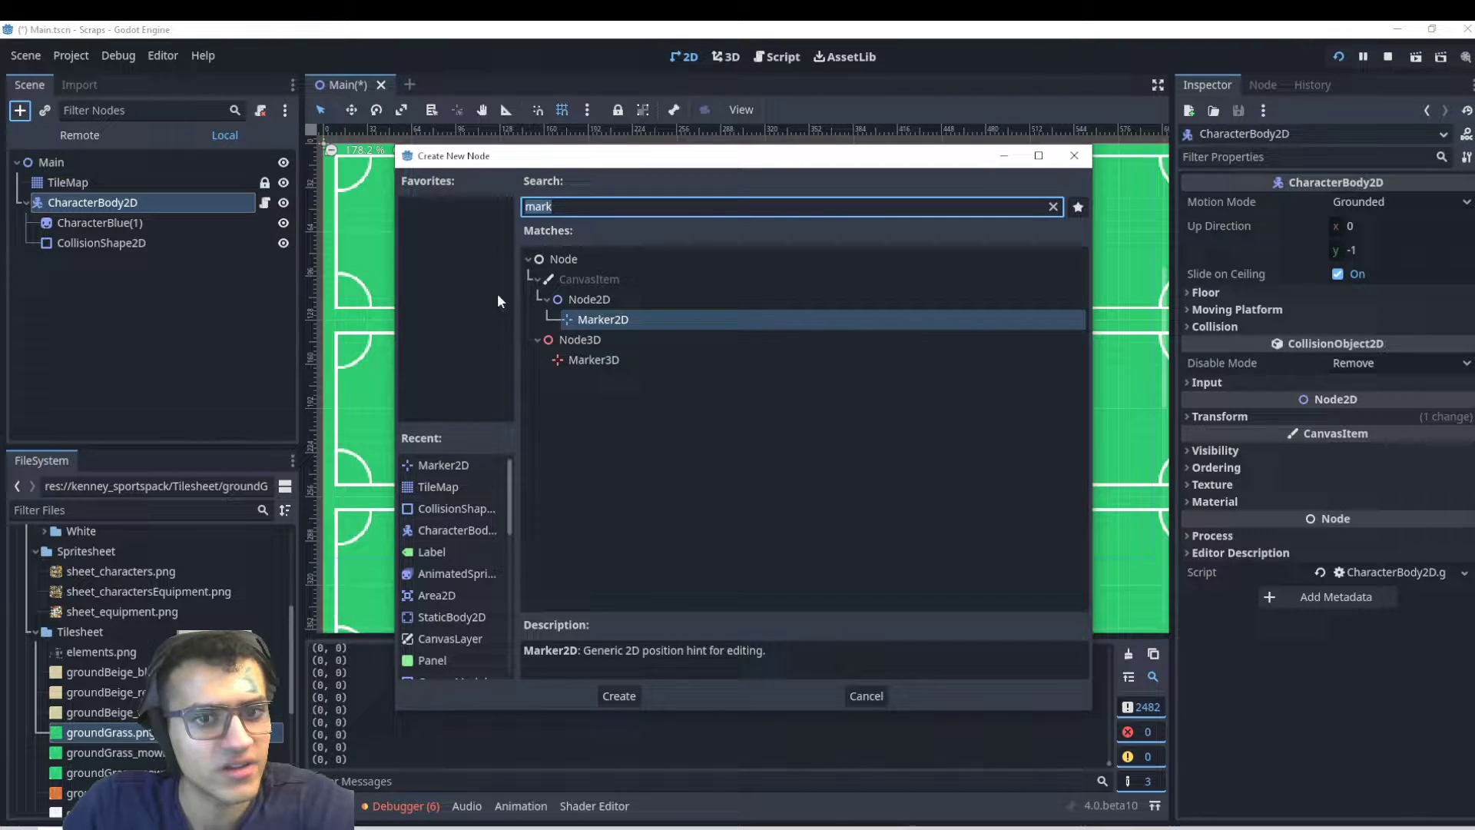
click(617, 694)
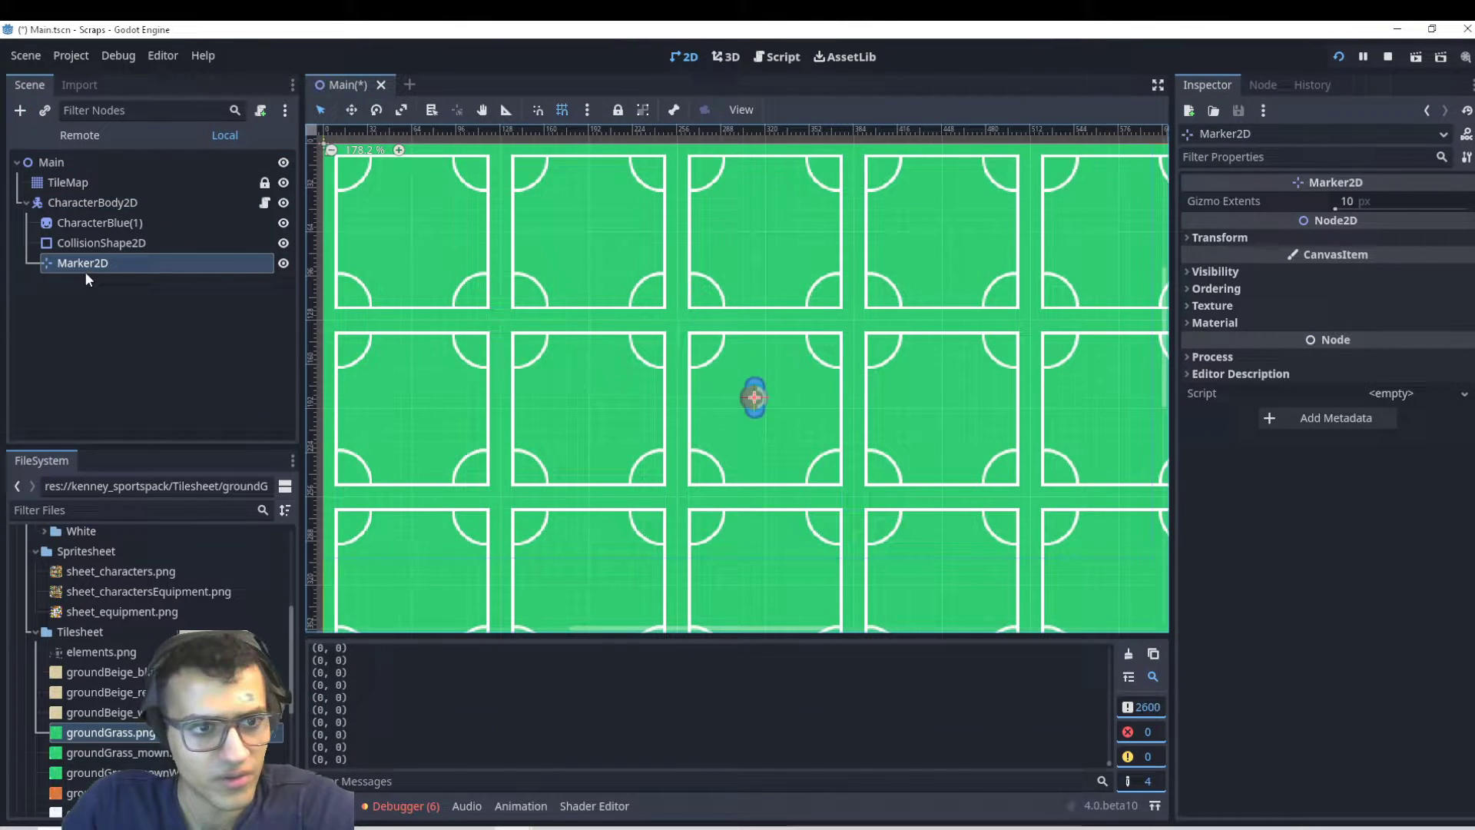
drag(83, 262, 83, 212)
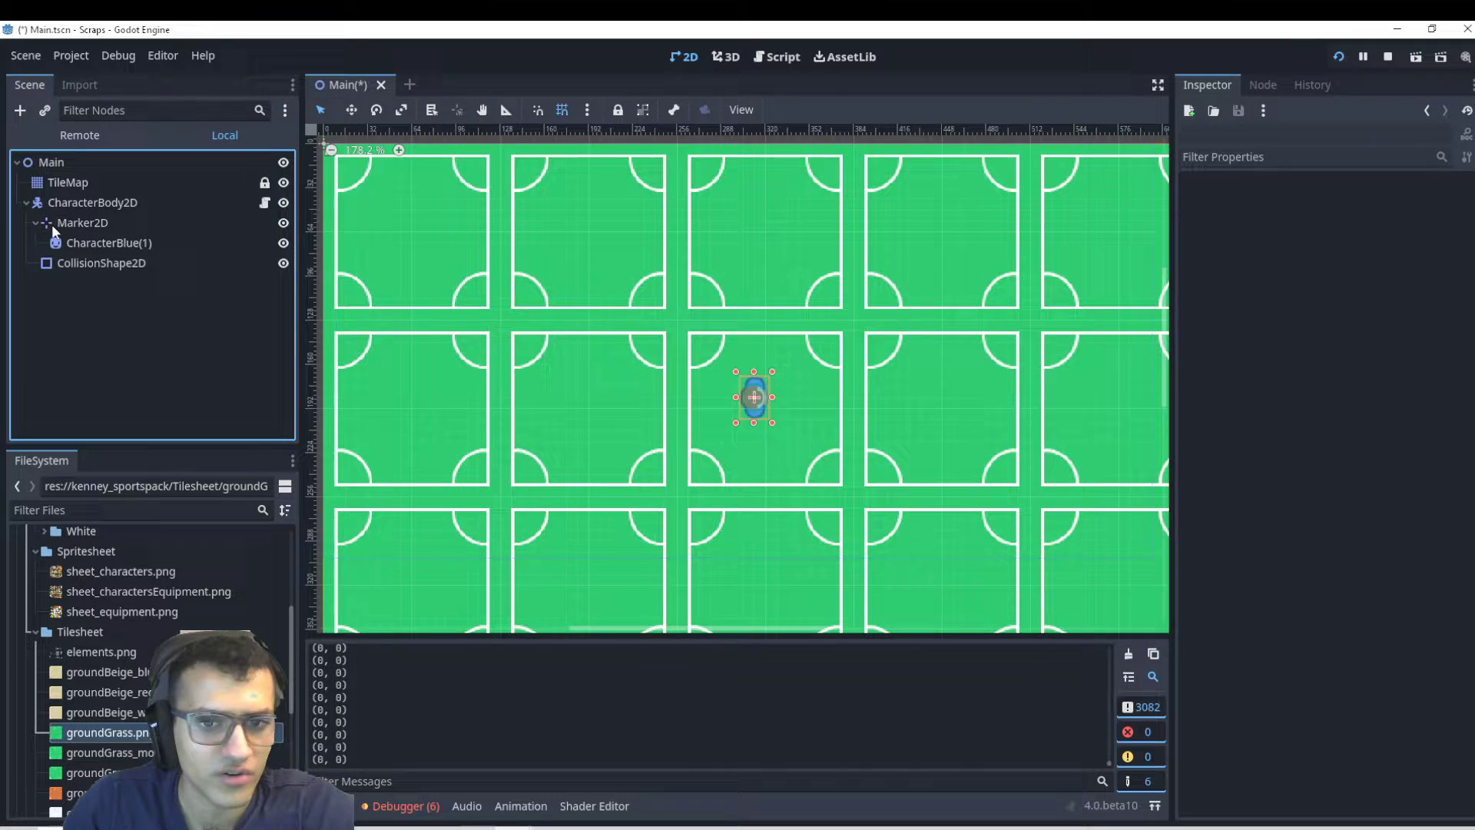
click(83, 222)
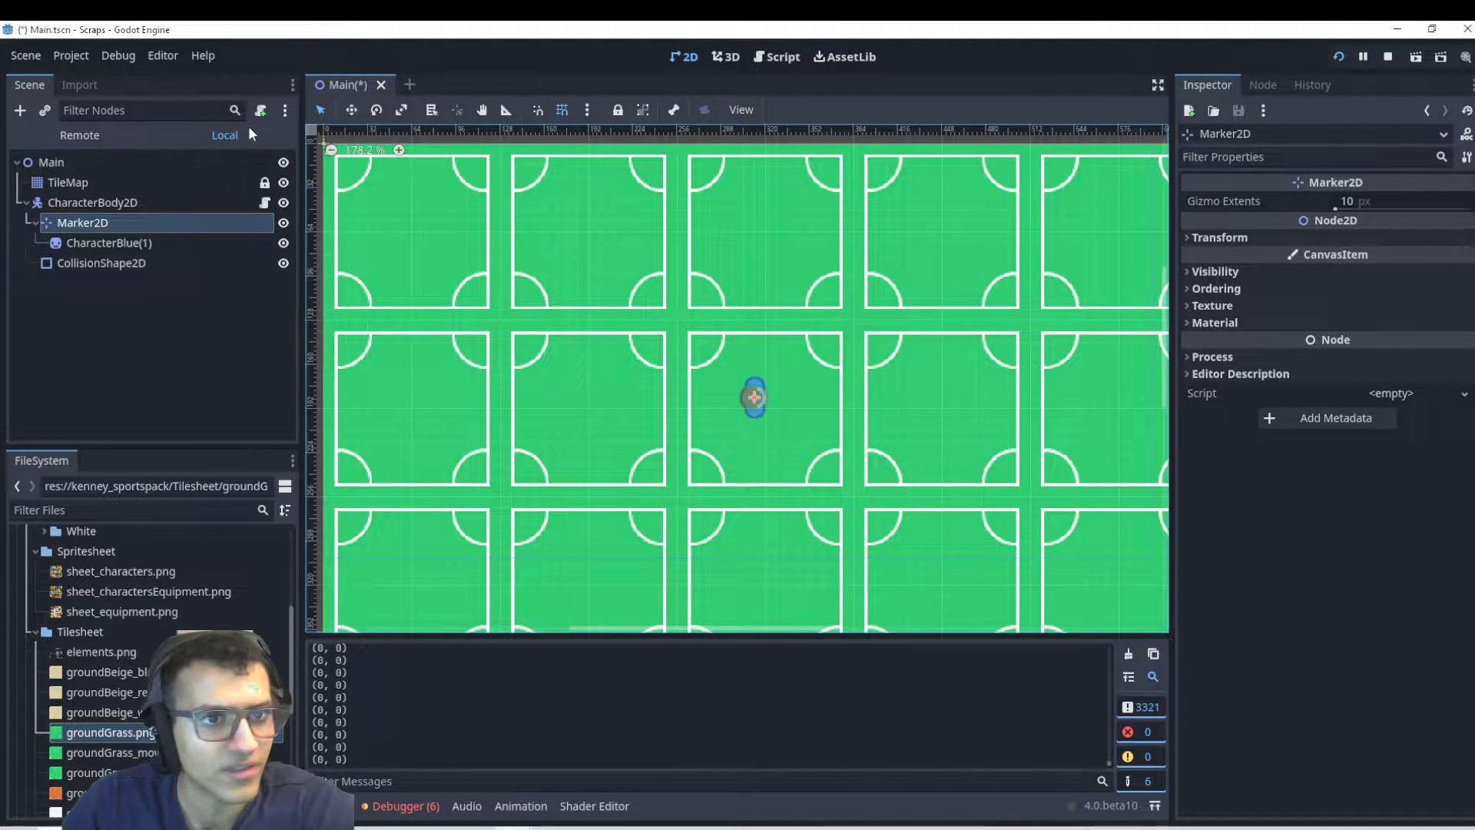
Attach a new built-in GDScript to Marker2D with the default _process function
click(260, 111)
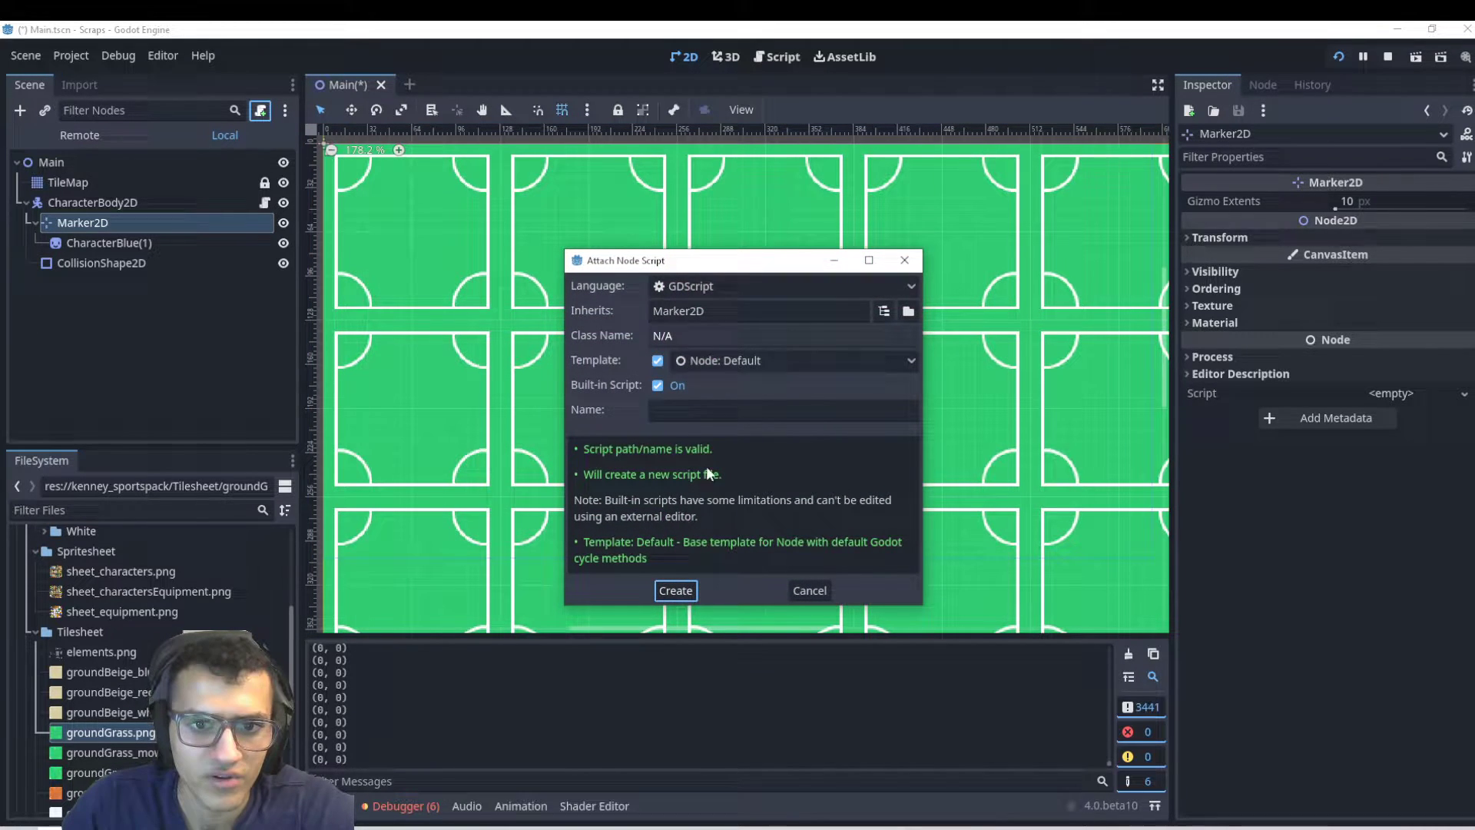
click(675, 590)
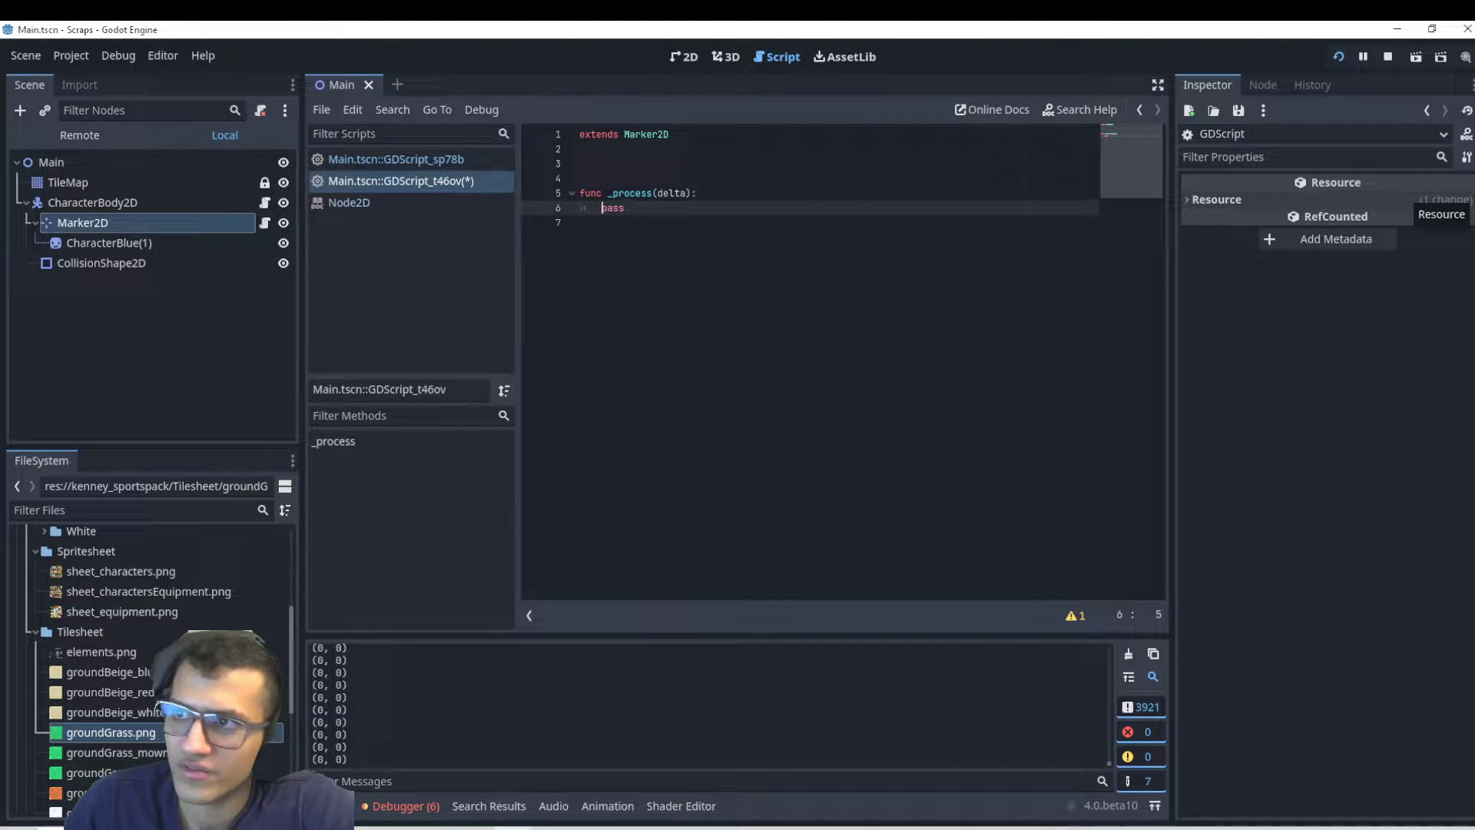
Replace pass in _process with look_at(get_global_mouse_position()) and run the scene to save it
double_click(611, 207)
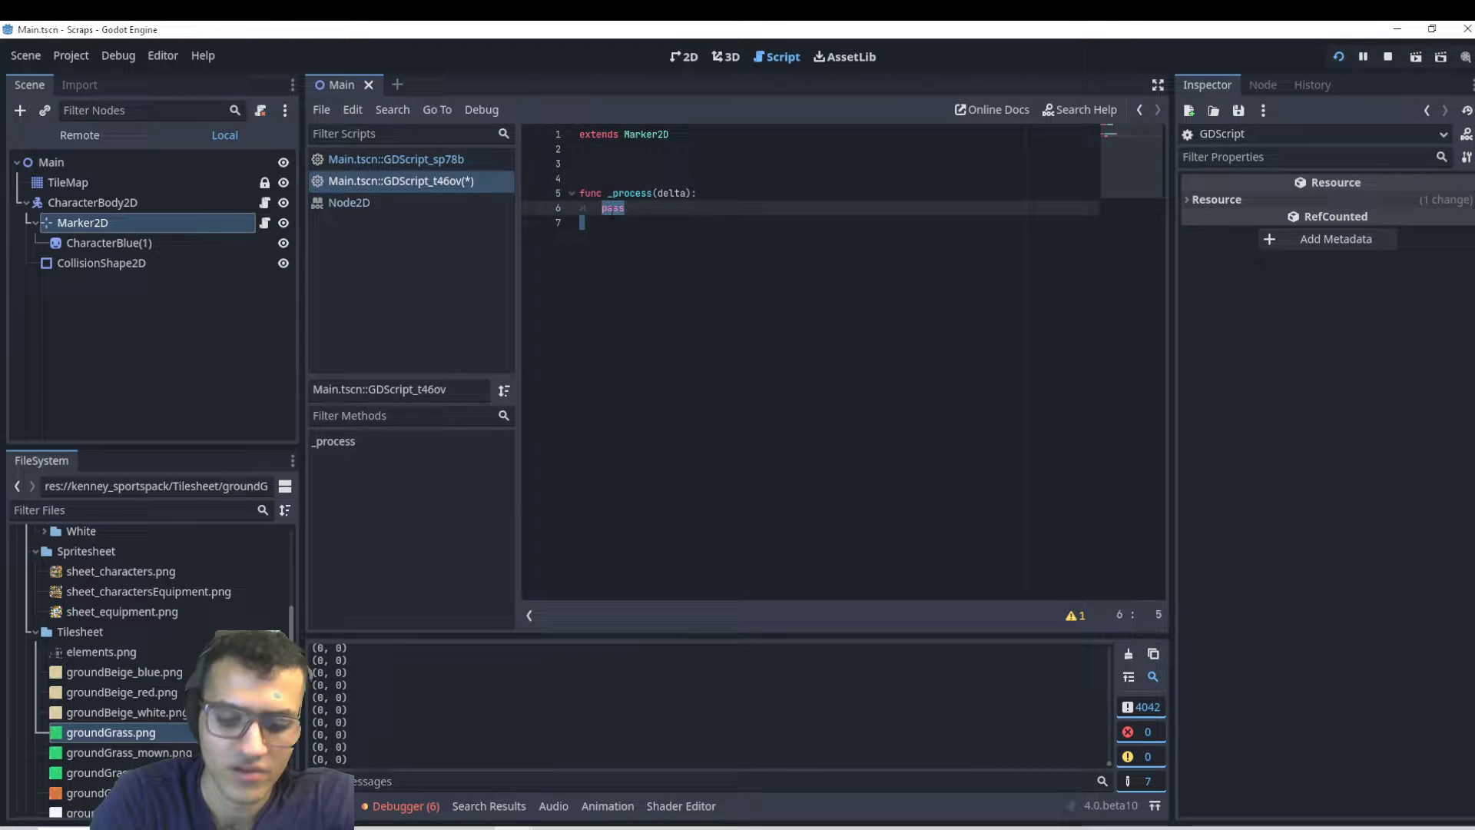
text(look_at()
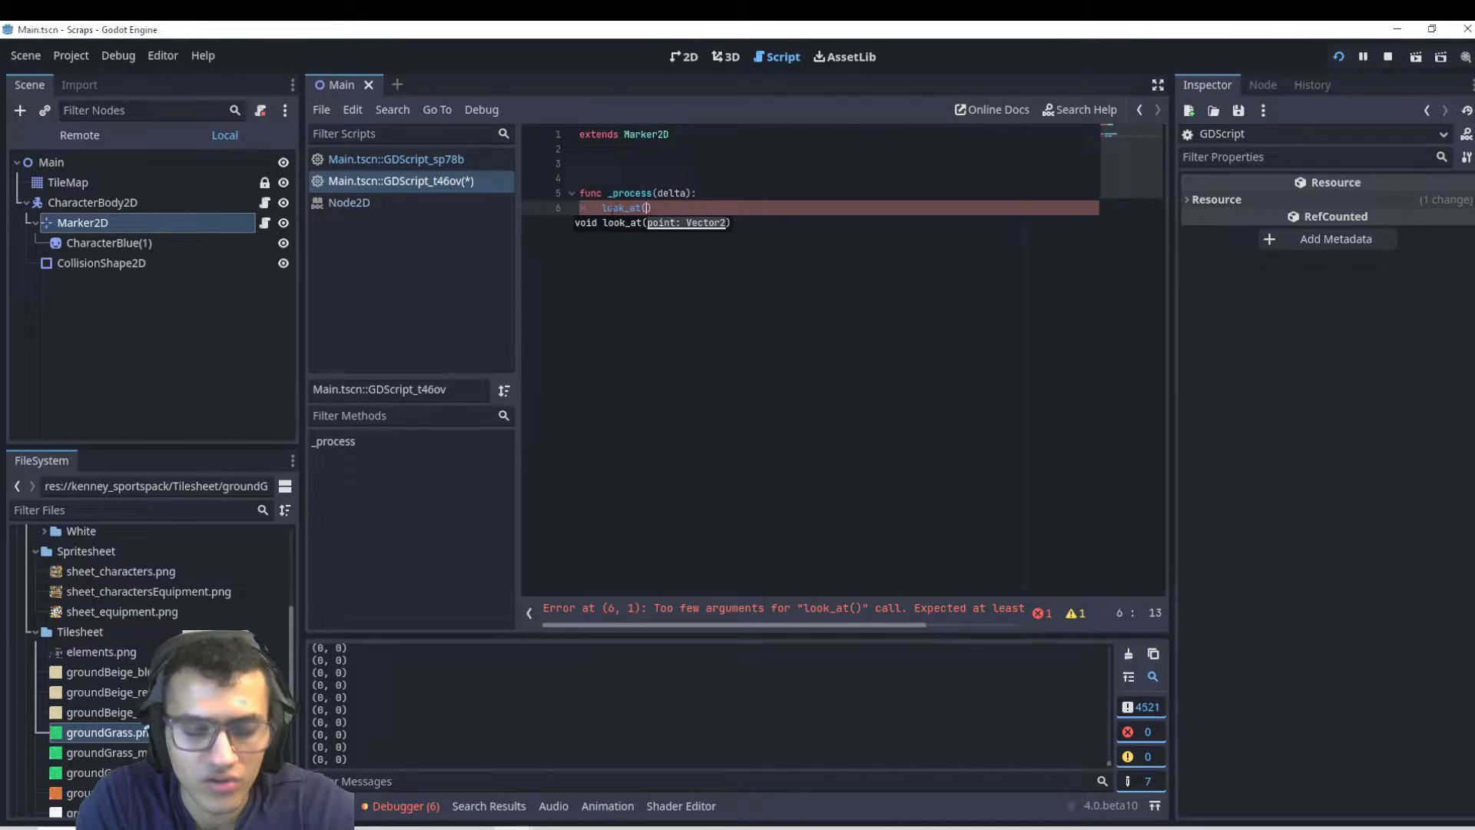
text(get_global_mouse_position()
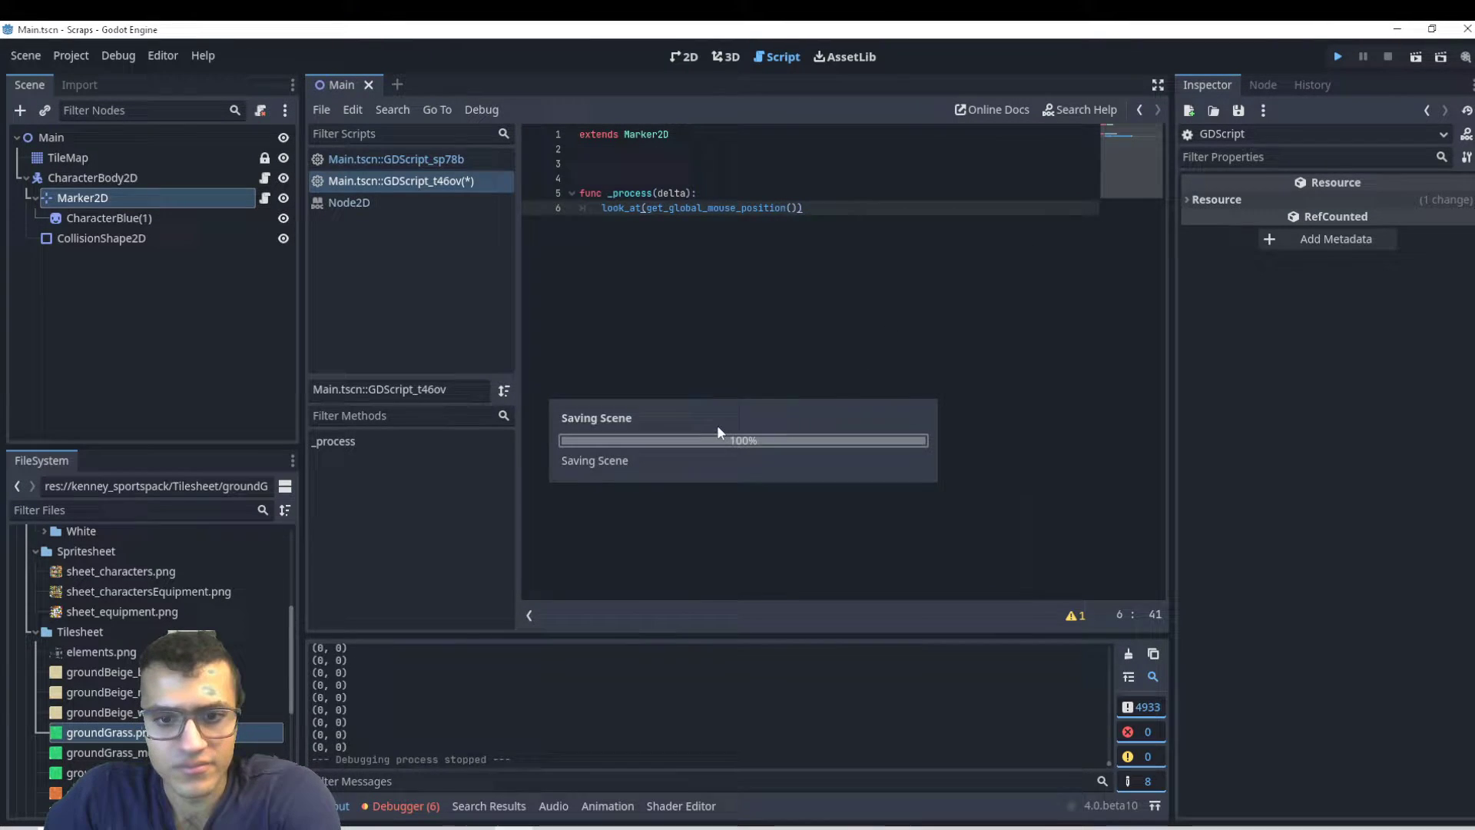
click(1336, 57)
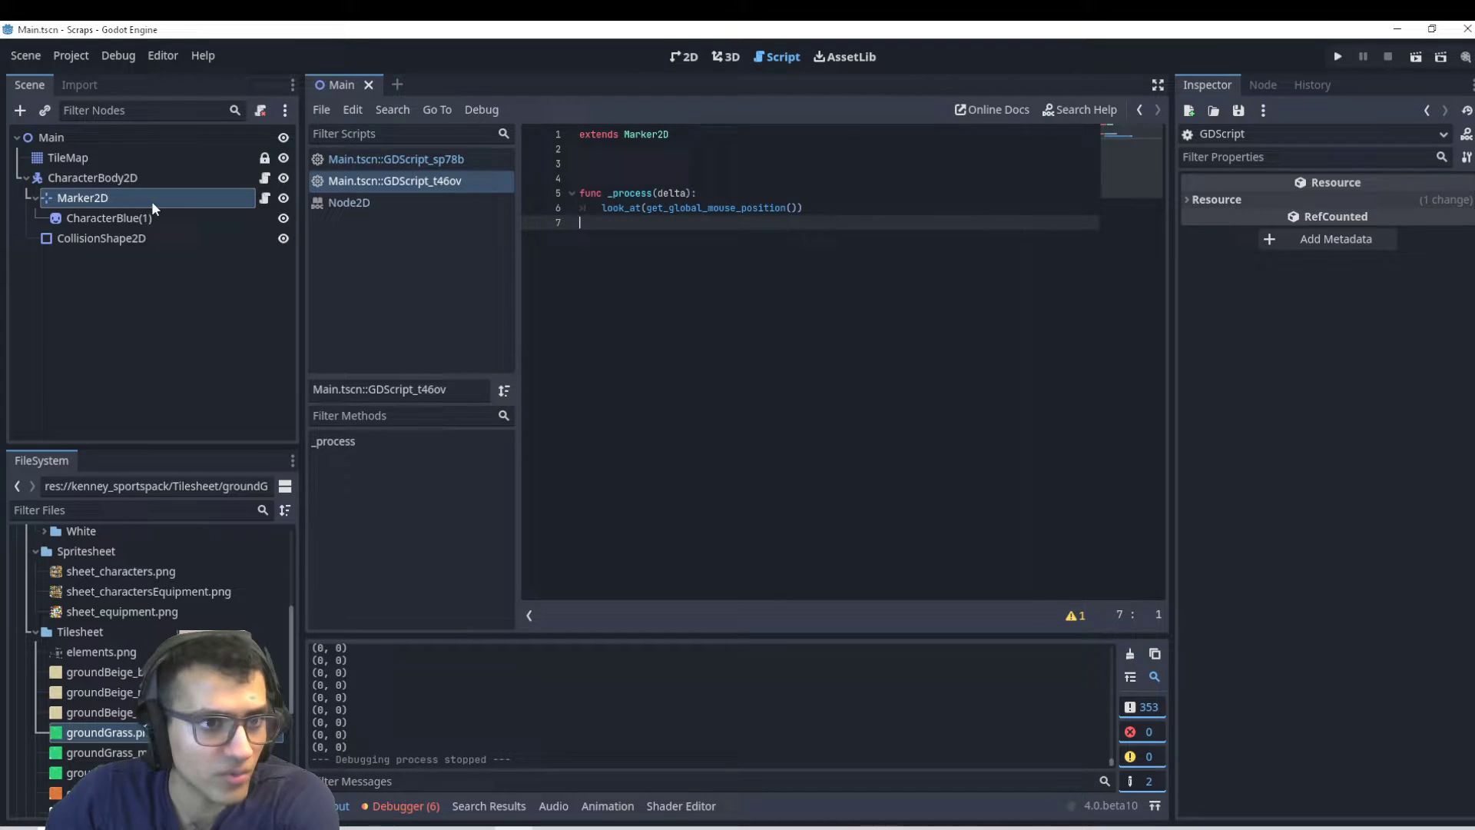
Comment out look_at and add rotate(get_angle_to(get_global_mouse_position())) in _process
click(83, 198)
text(#)
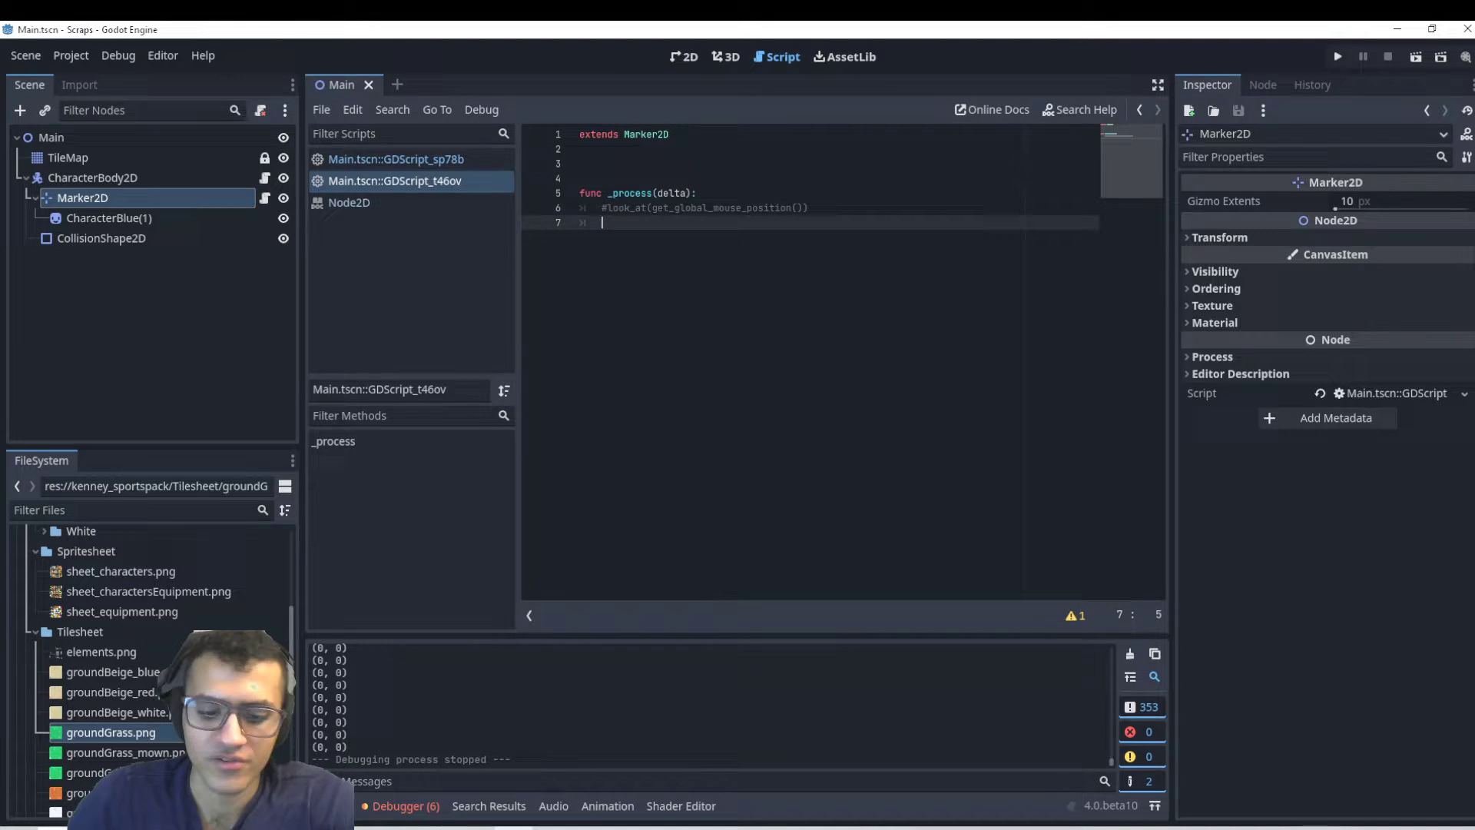
text(rotate()
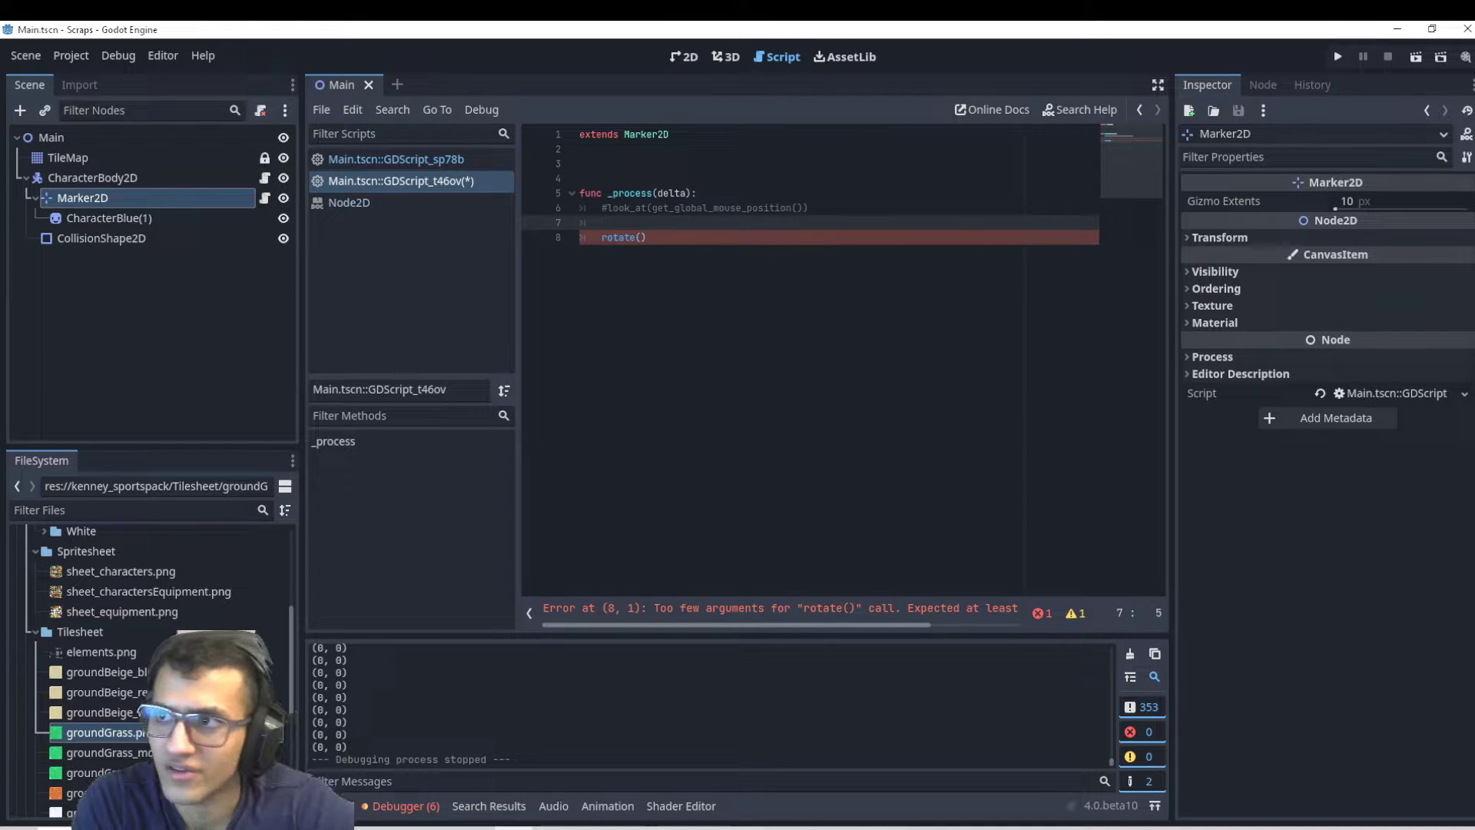
text(get_angle_to()
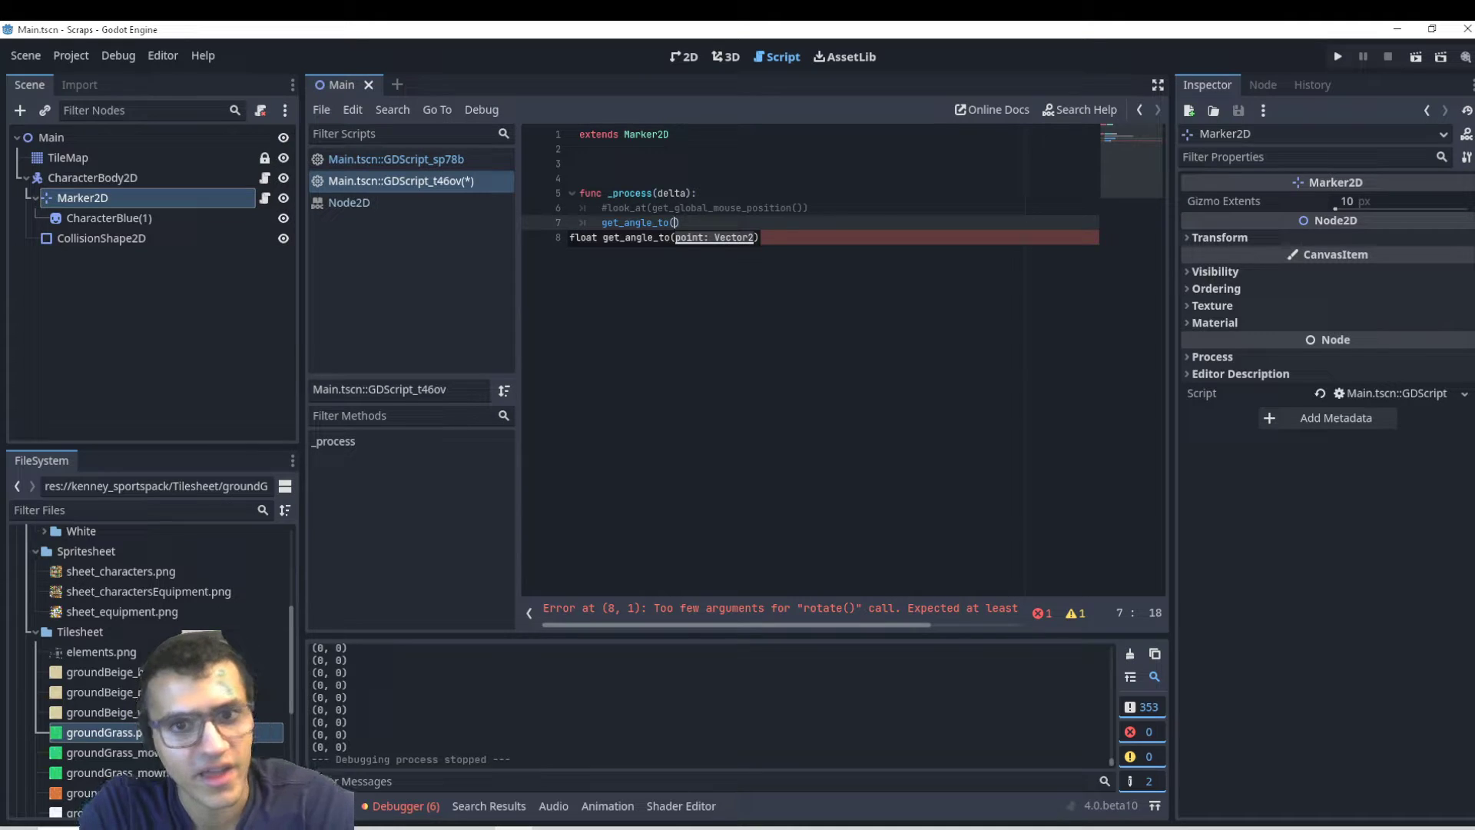
text(get_)
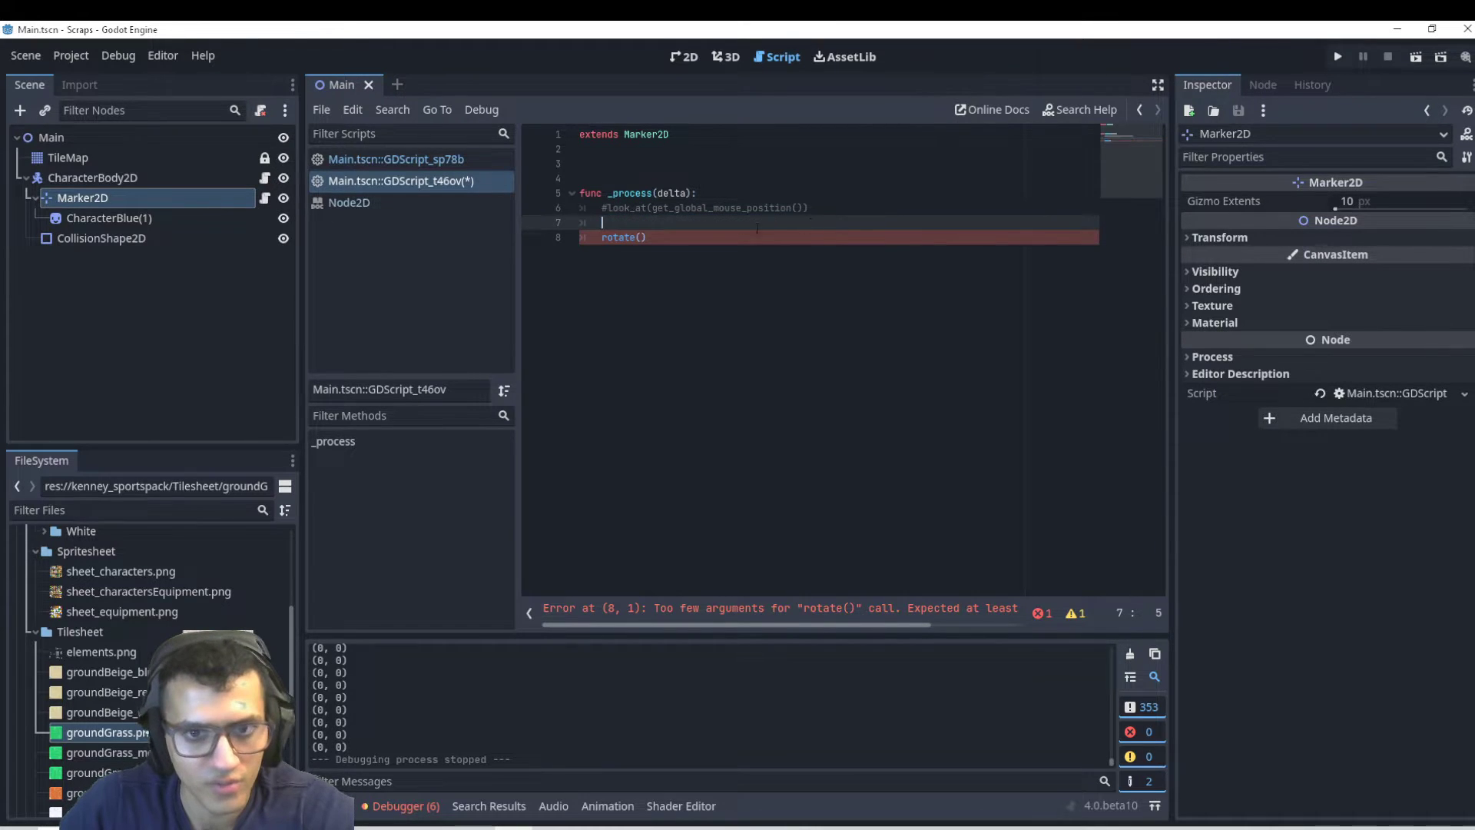
text(get_angle_to(get_global_mouse_position())))
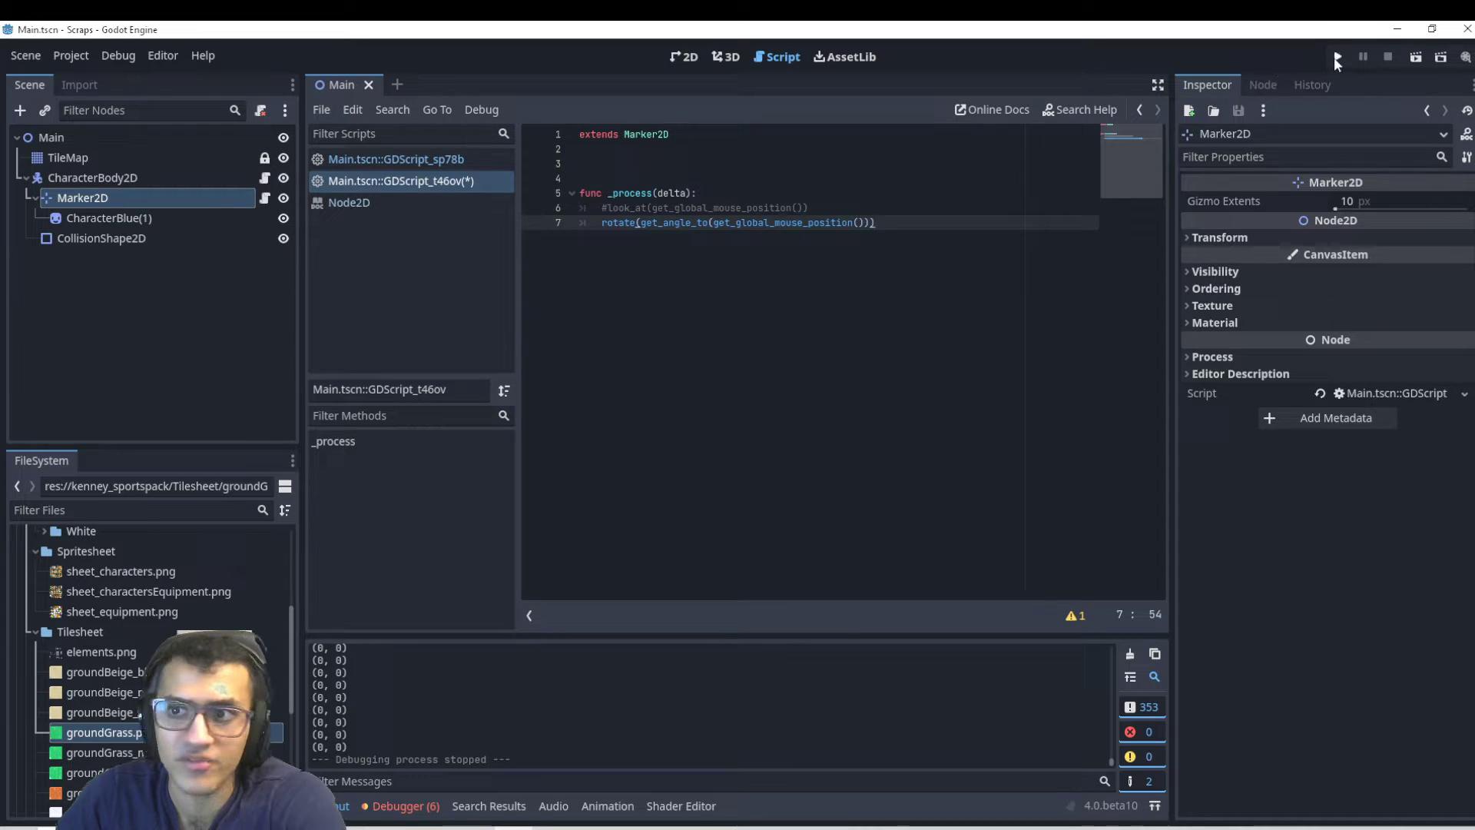
Run the game to check the character turns toward the mouse, then close the game window
click(1335, 57)
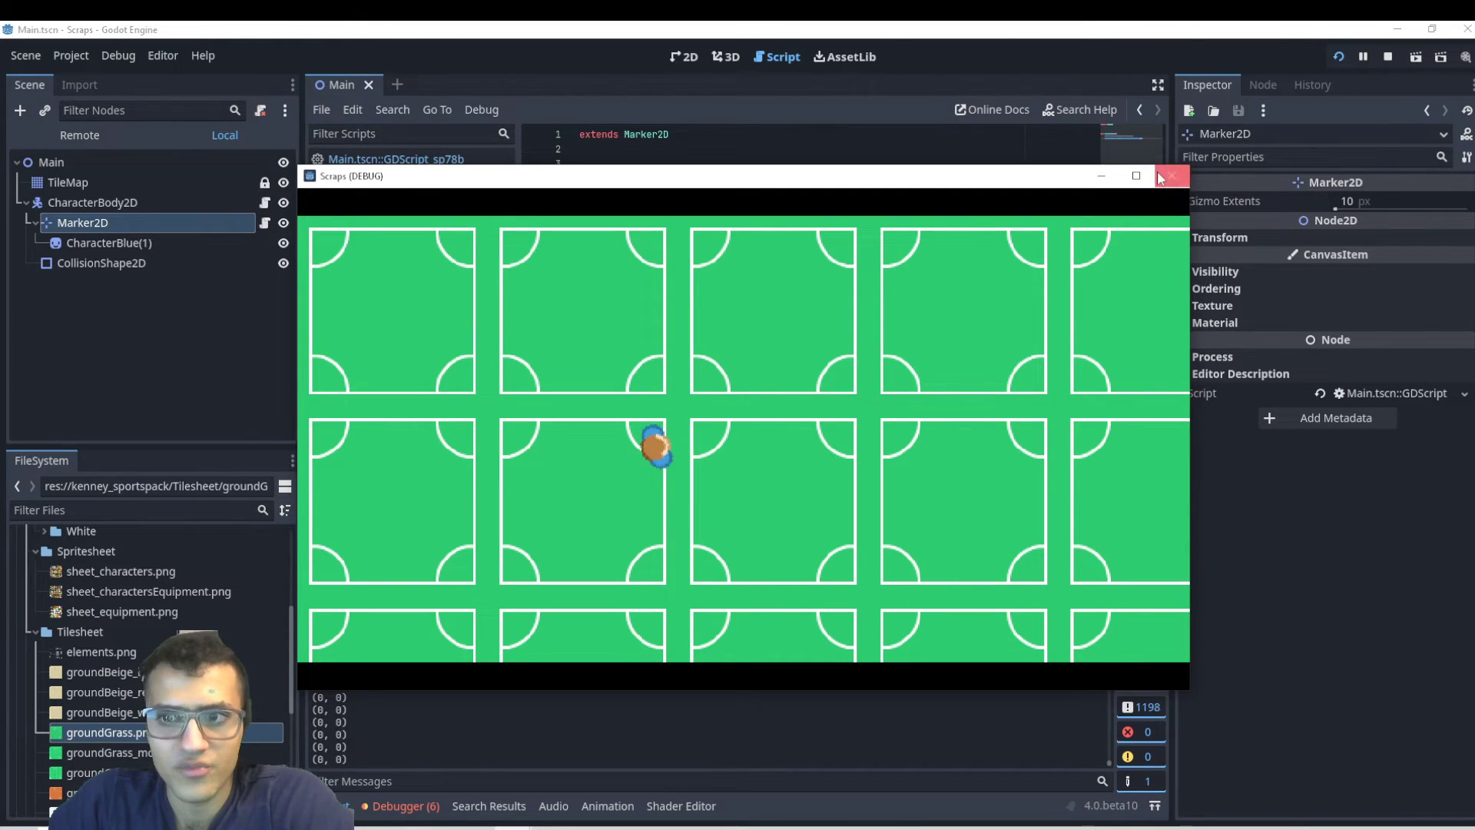
click(1173, 178)
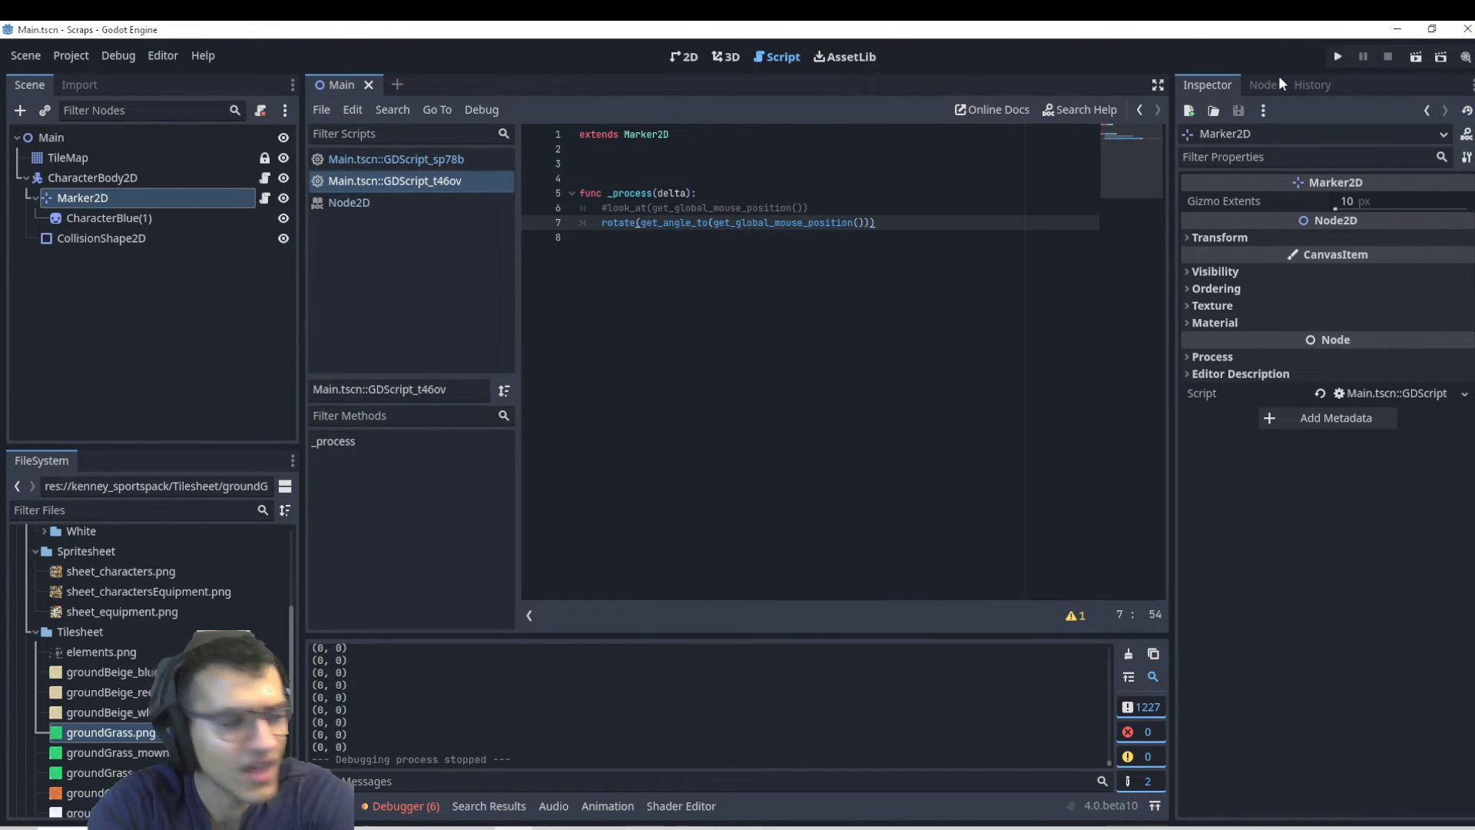